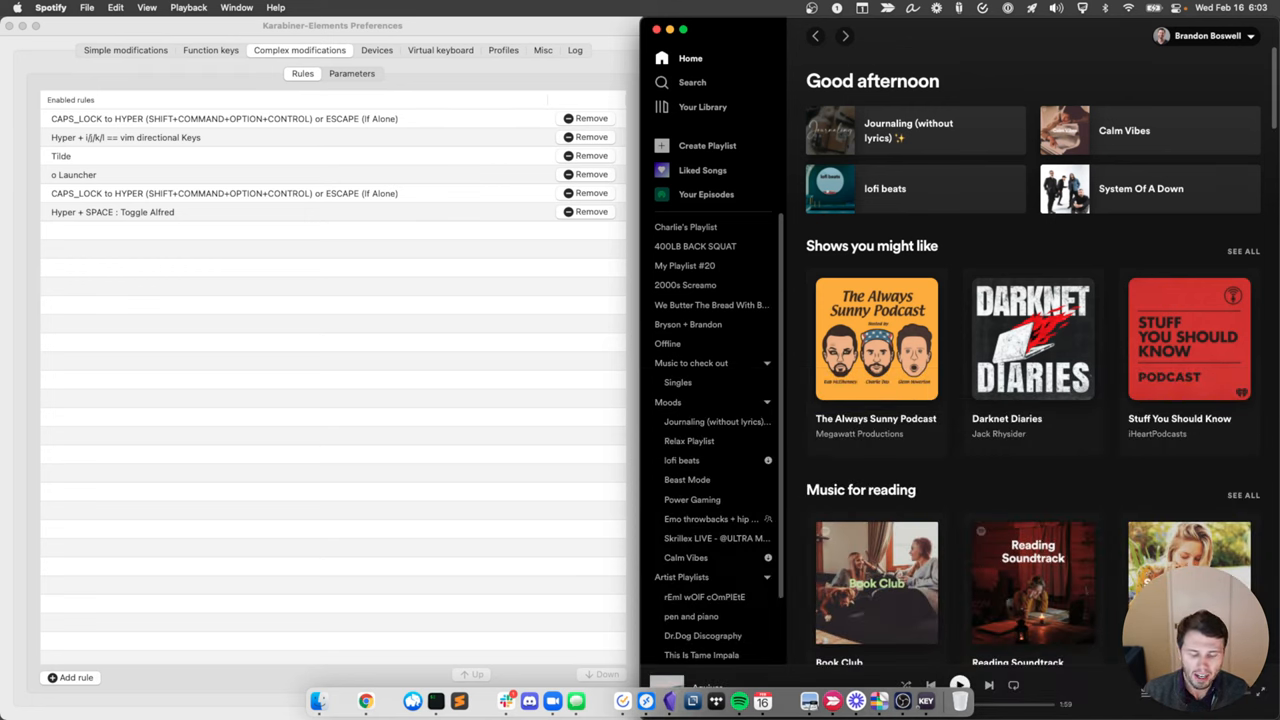
# Open a blank untitled Sublime Text window beside the six enabled Karabiner rules.
pyautogui.click(459, 700)
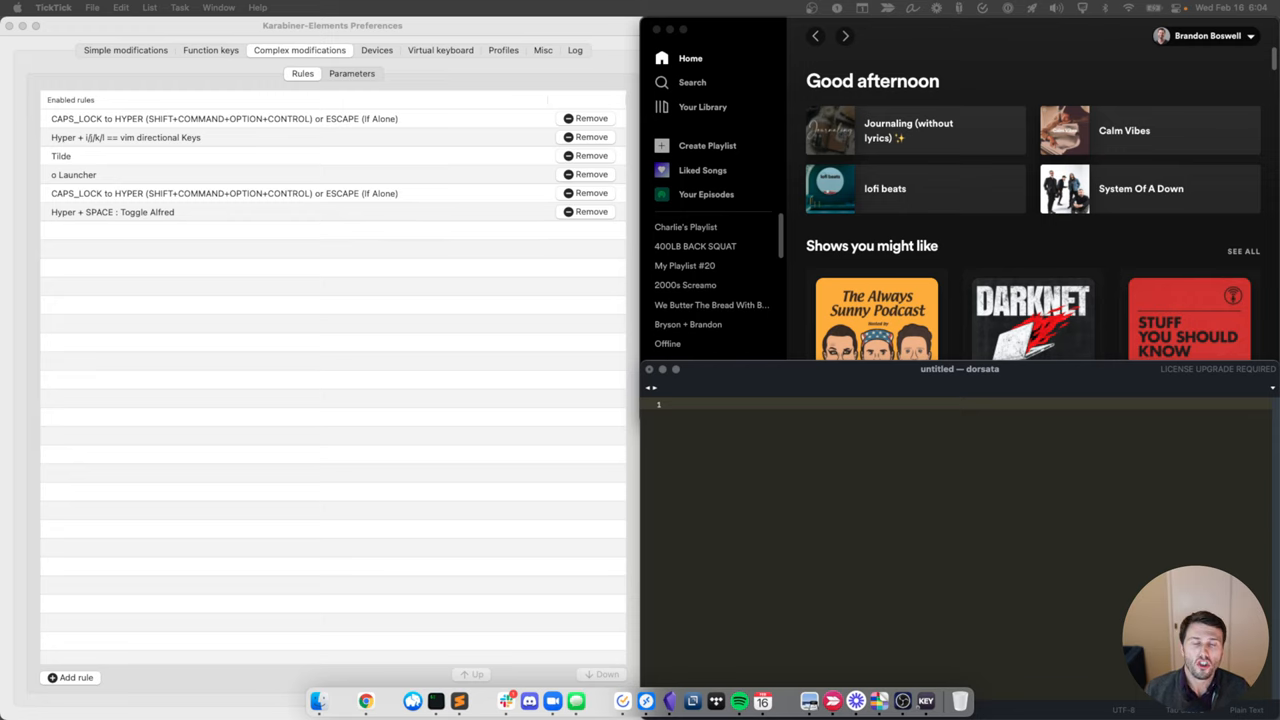
pyautogui.click(366, 700)
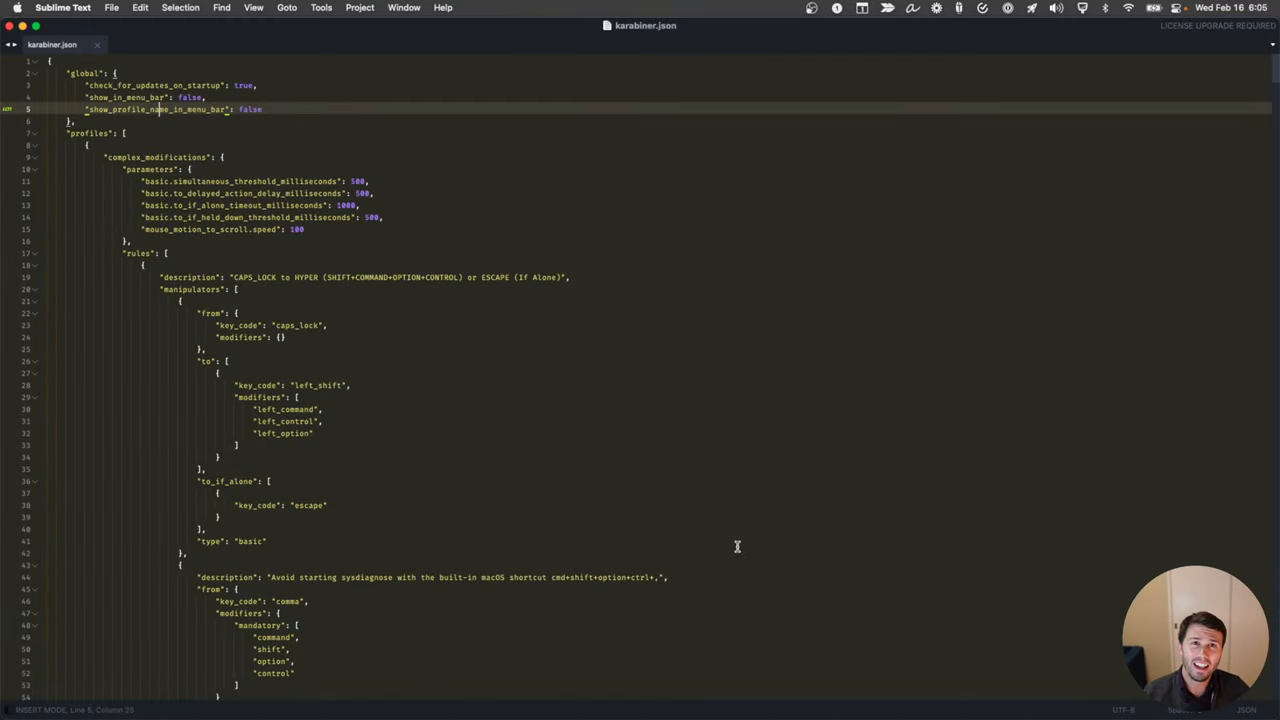
pyautogui.moveTo(620, 533)
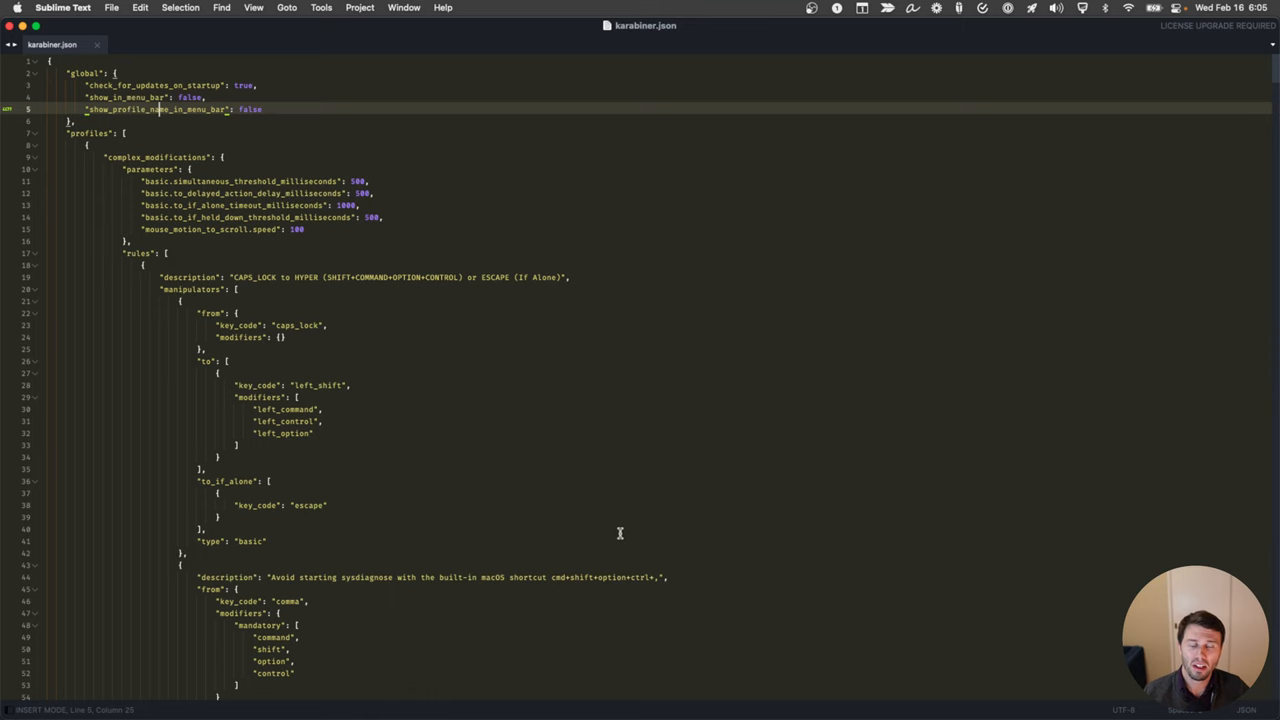
# Scroll karabiner.json past the vim and Tilde rules to the Launcher open_bracket+m Spotify rule.
pyautogui.scroll(-3)
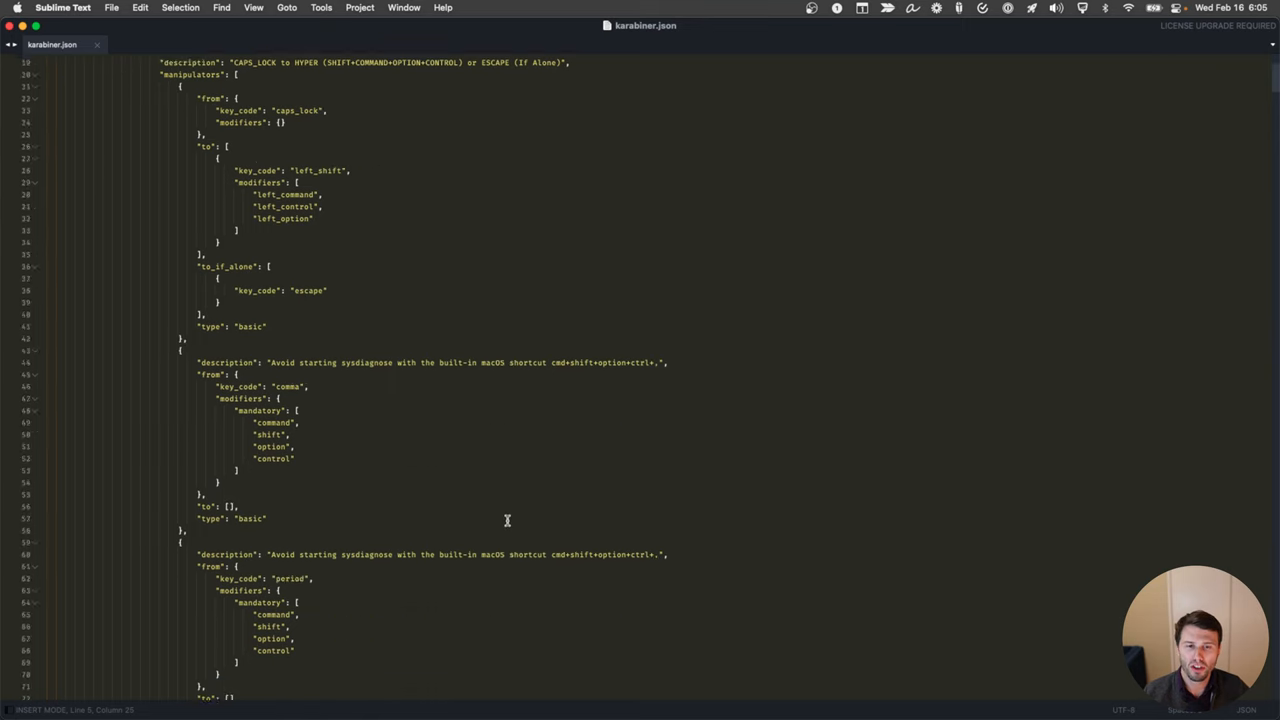
pyautogui.scroll(-3)
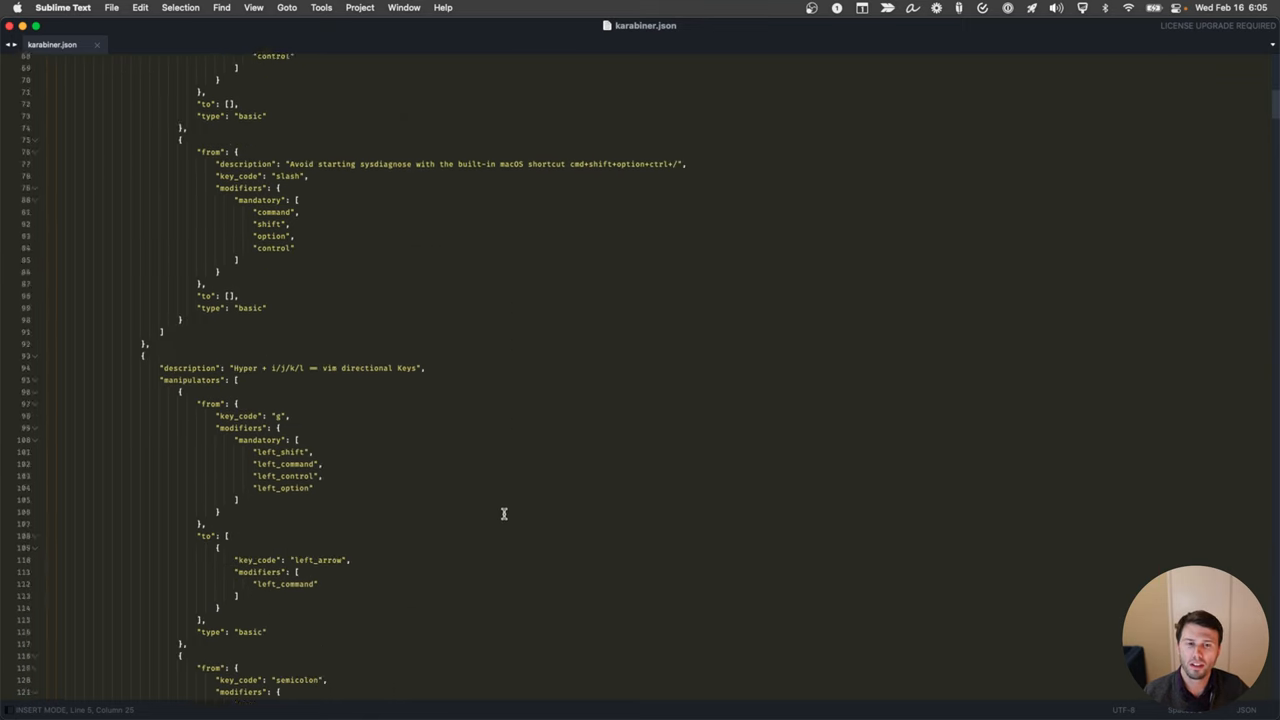
pyautogui.scroll(-3)
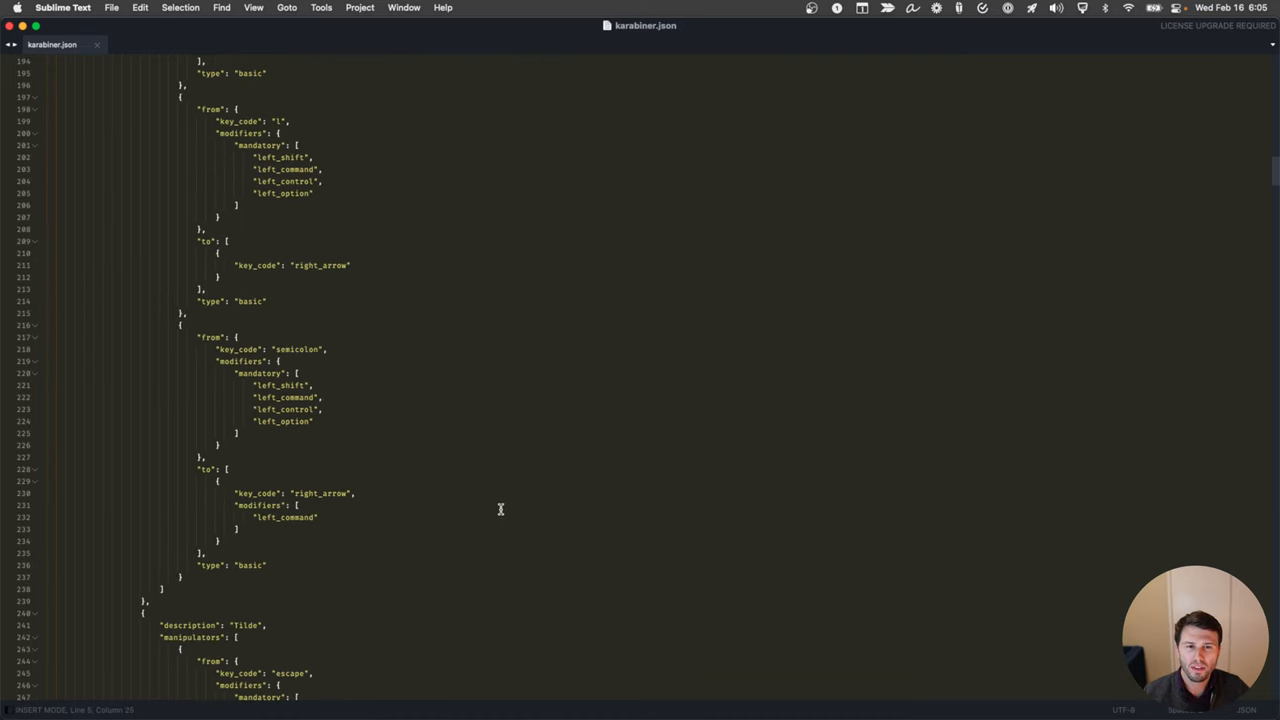
pyautogui.scroll(-3)
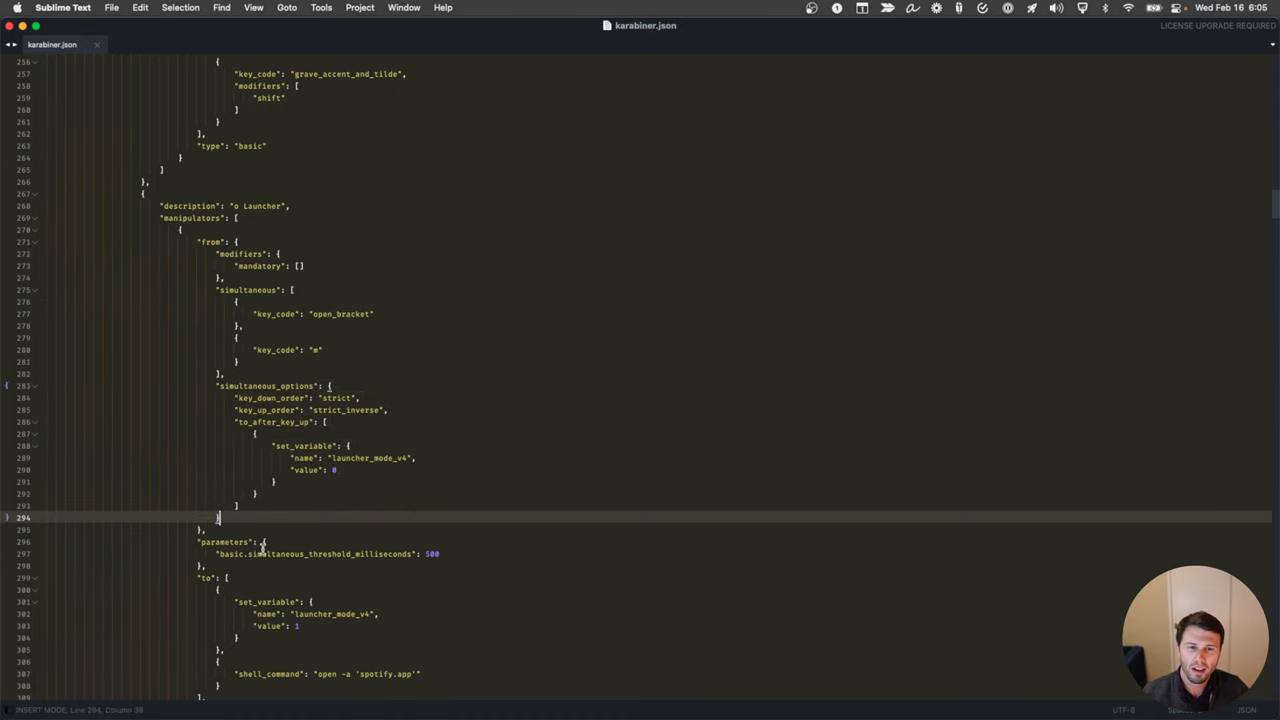
pyautogui.scroll(-3)
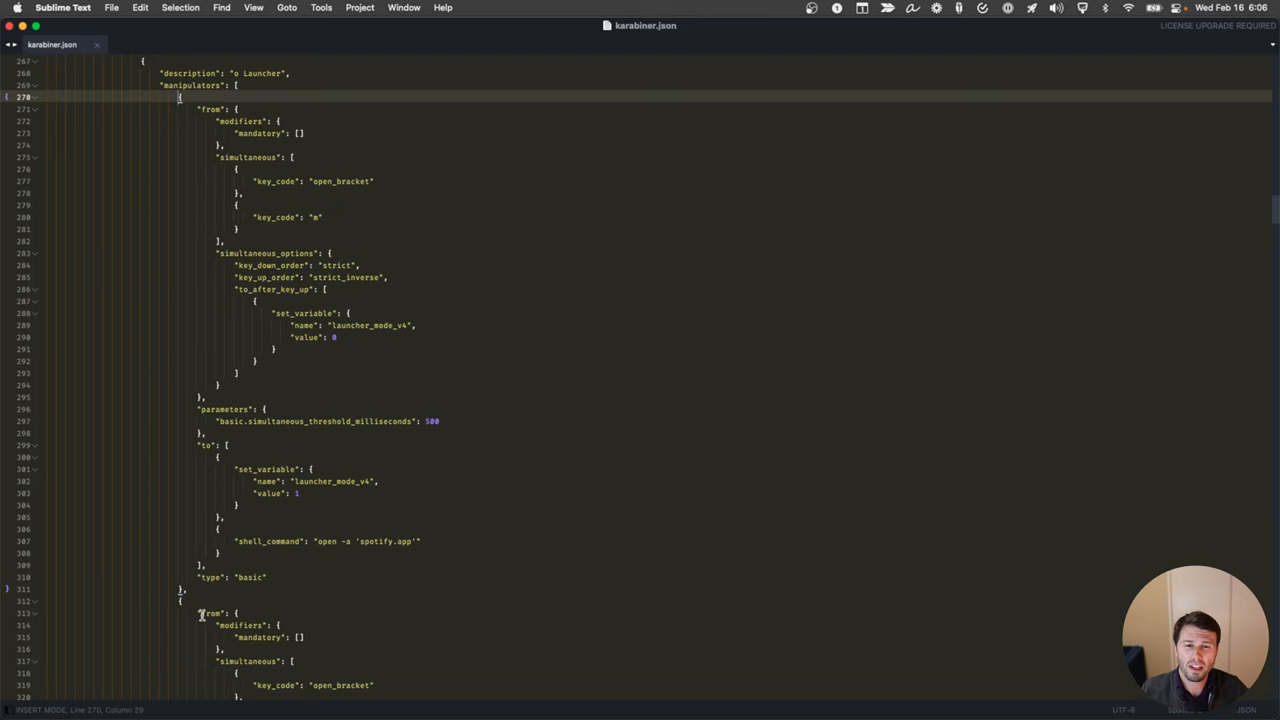
pyautogui.moveTo(180, 97); pyautogui.dragTo(190, 588)
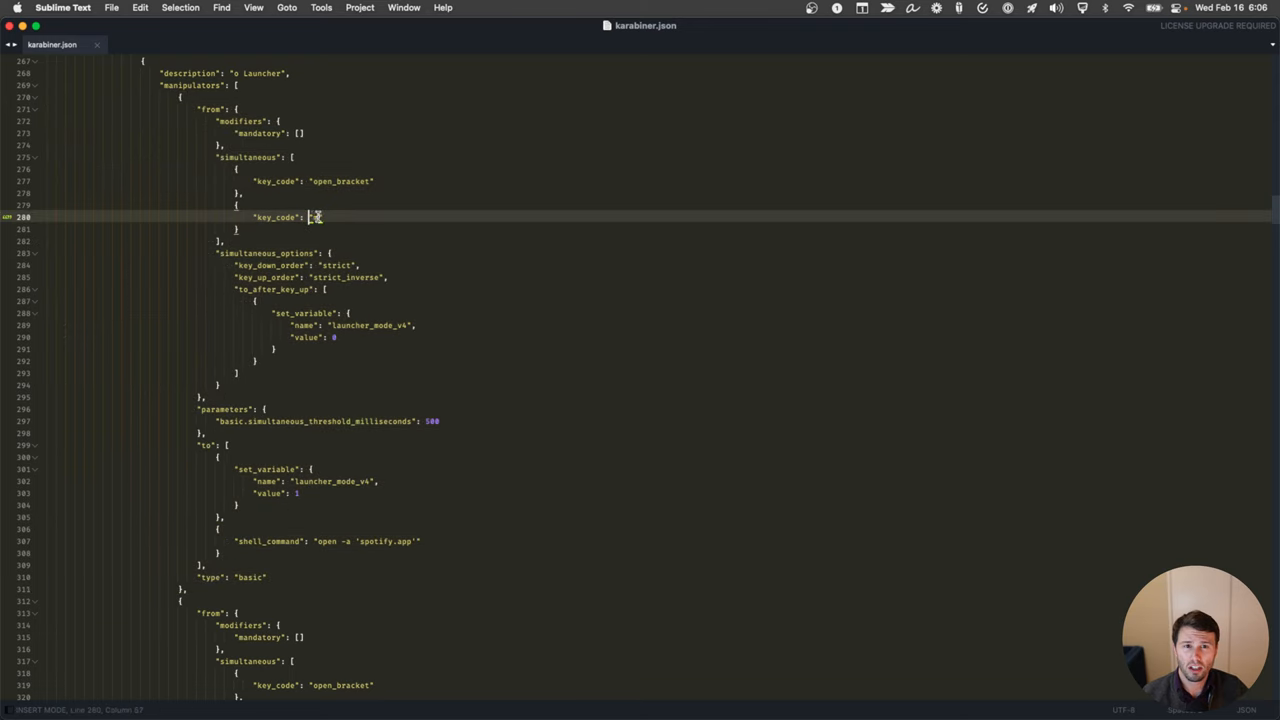
pyautogui.write('m')
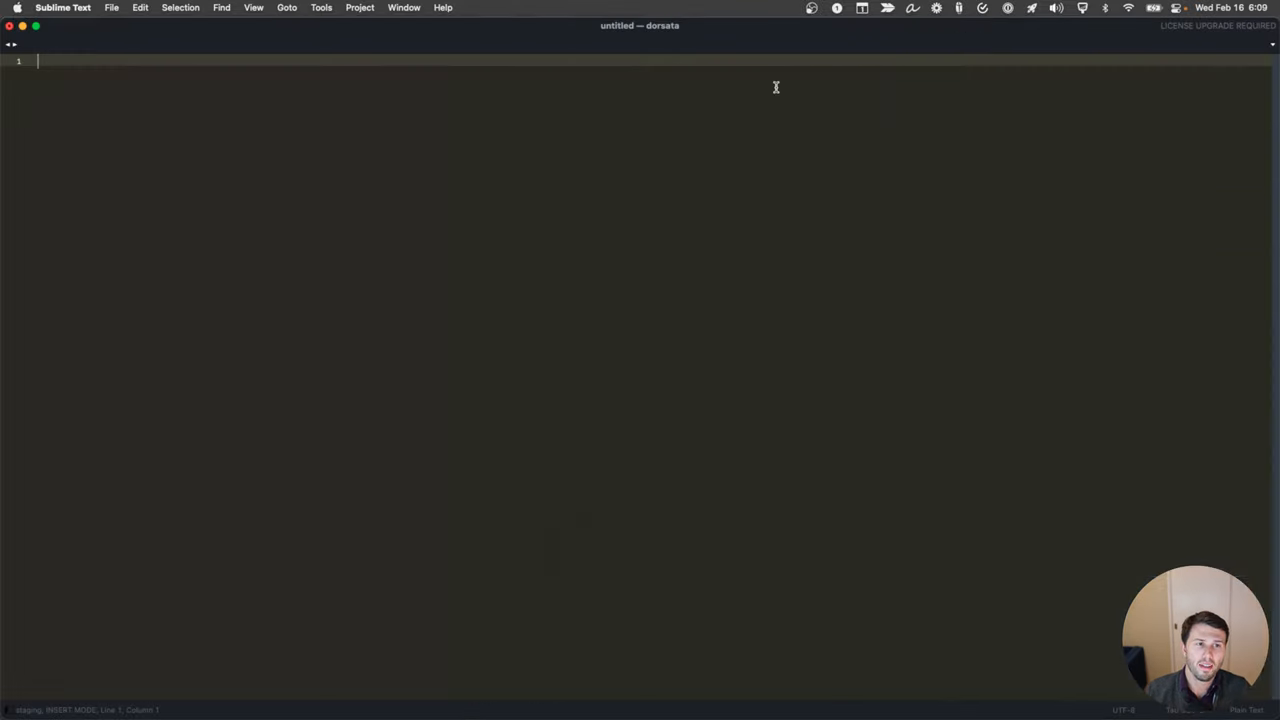
# Type "%lor" into the new untitled Sublime Text document.
pyautogui.write('%lore')
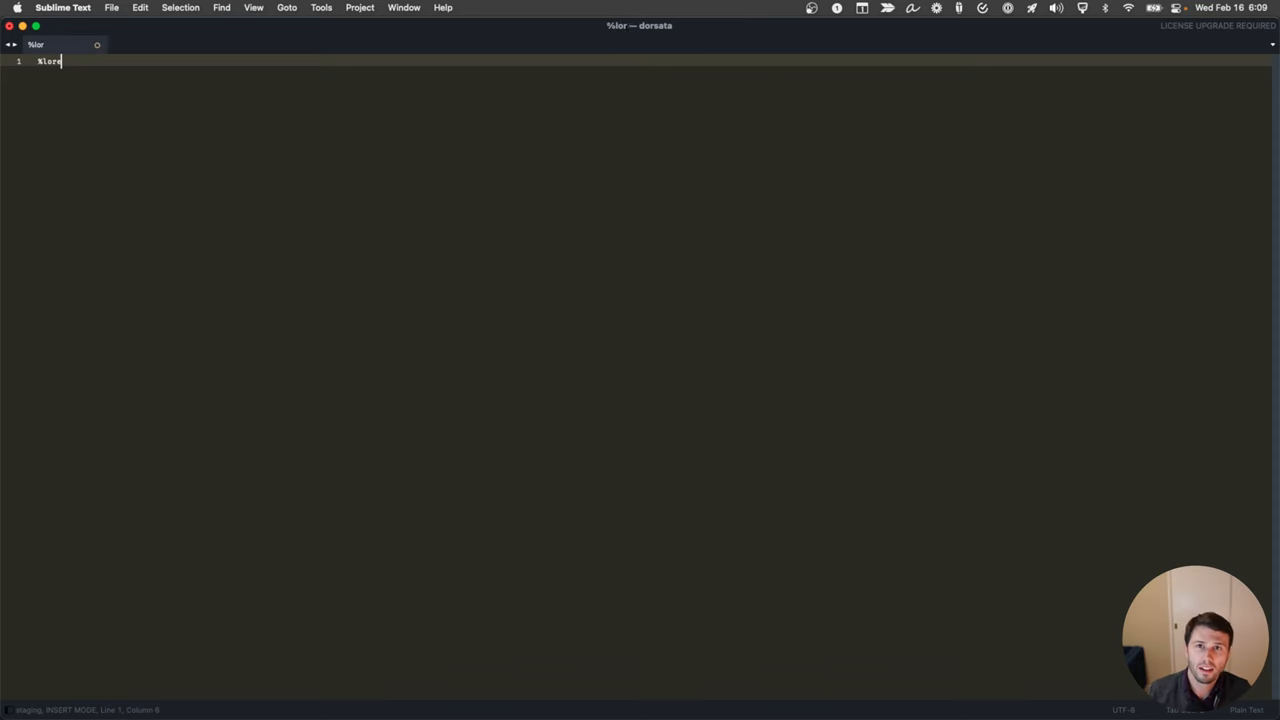